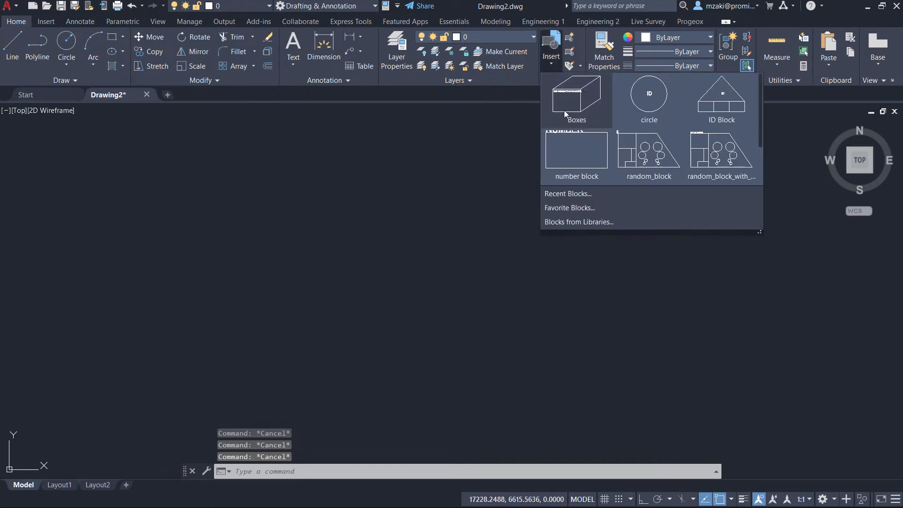
- Turn on attribute prompting and insert the Boxes block to trigger the box-number prompt
{"action": "left_click", "coordinate": [575, 98]}
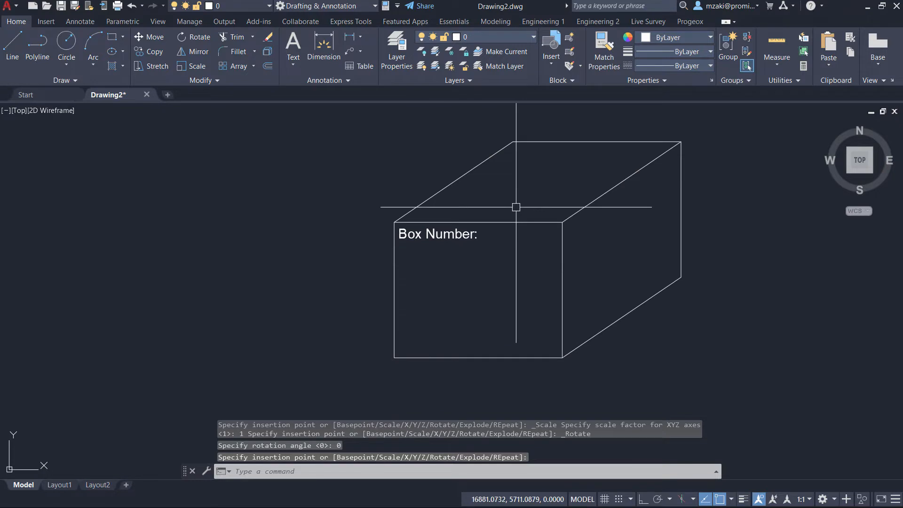
{"action": "type", "text": "att"}
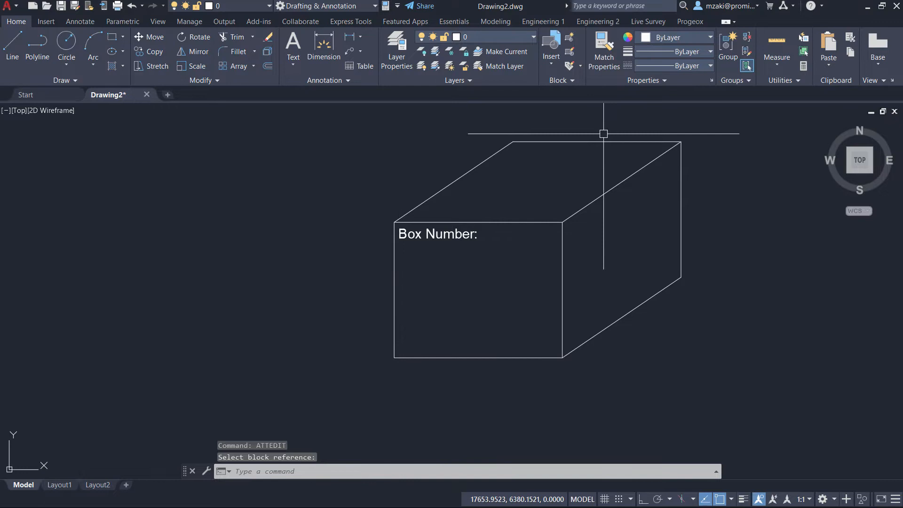
{"action": "mouse_move", "coordinate": [412, 388]}
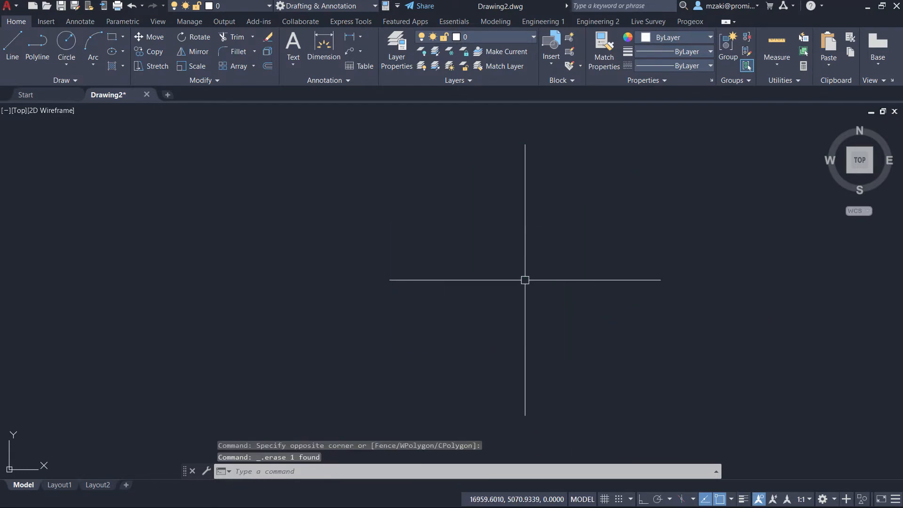
{"action": "type", "text": "a"}
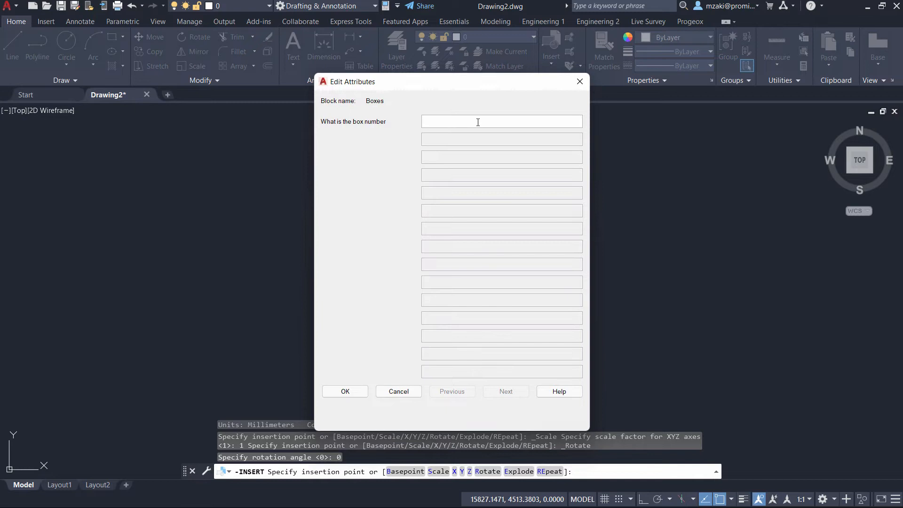
- Enter box number 123 to place the block, then open BATTMAN for Boxes
{"action": "type", "text": "123"}
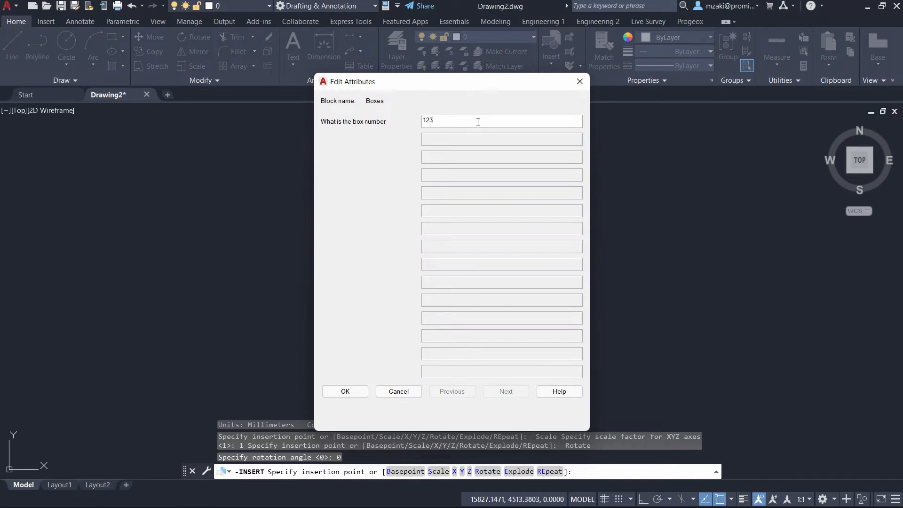
{"action": "left_click", "coordinate": [345, 391]}
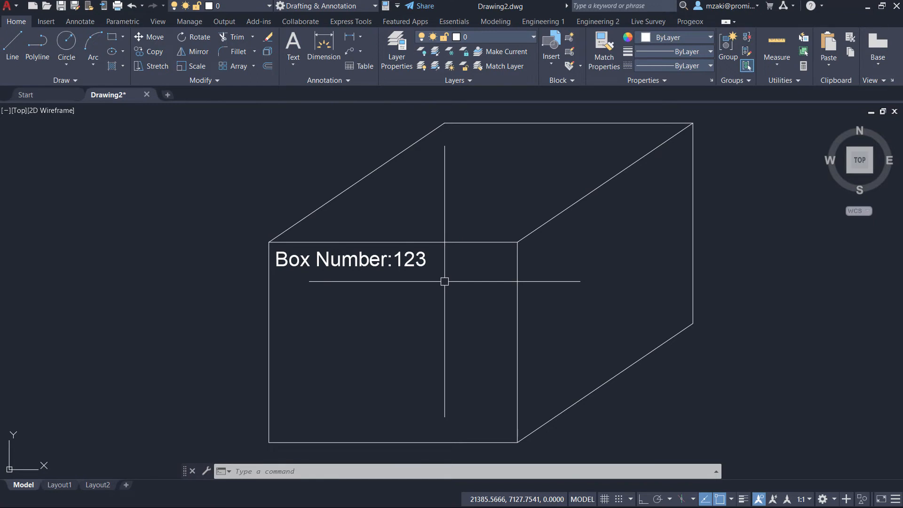
{"action": "type", "text": "batman"}
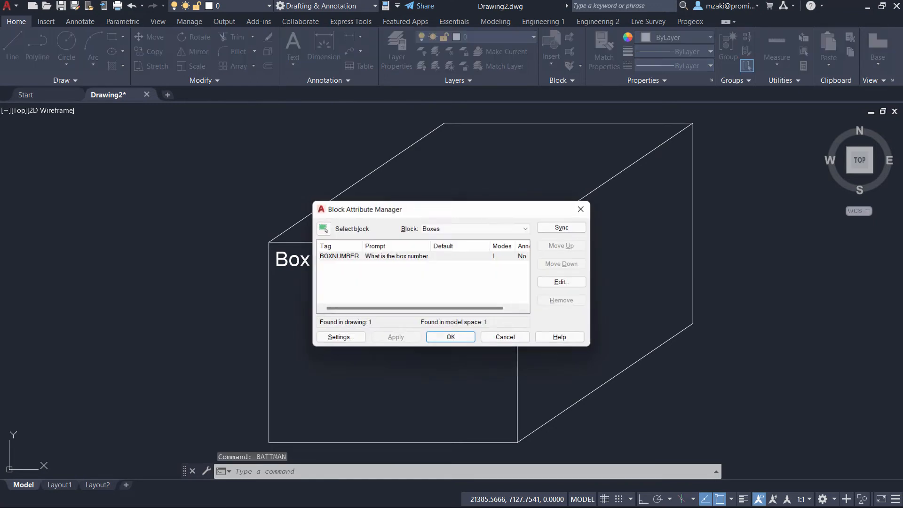
{"action": "left_click", "coordinate": [337, 256]}
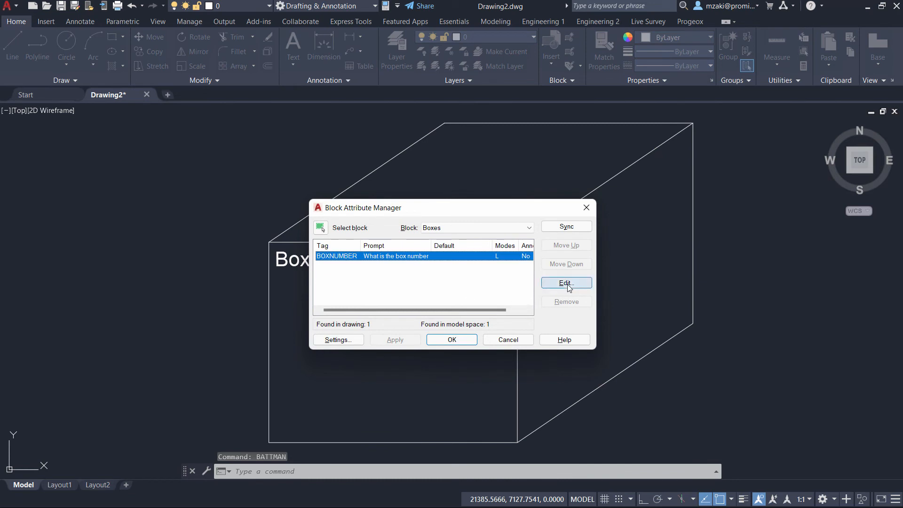
{"action": "left_click", "coordinate": [565, 282]}
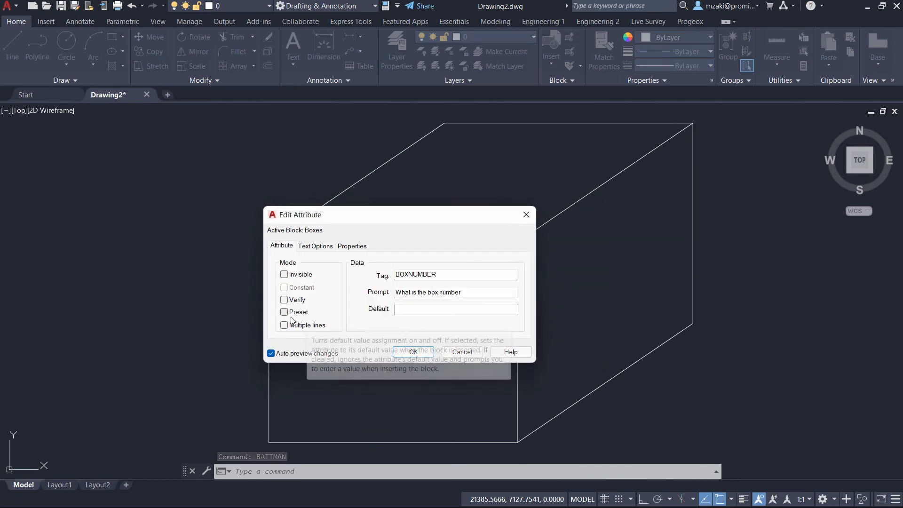
{"action": "mouse_move", "coordinate": [294, 326]}
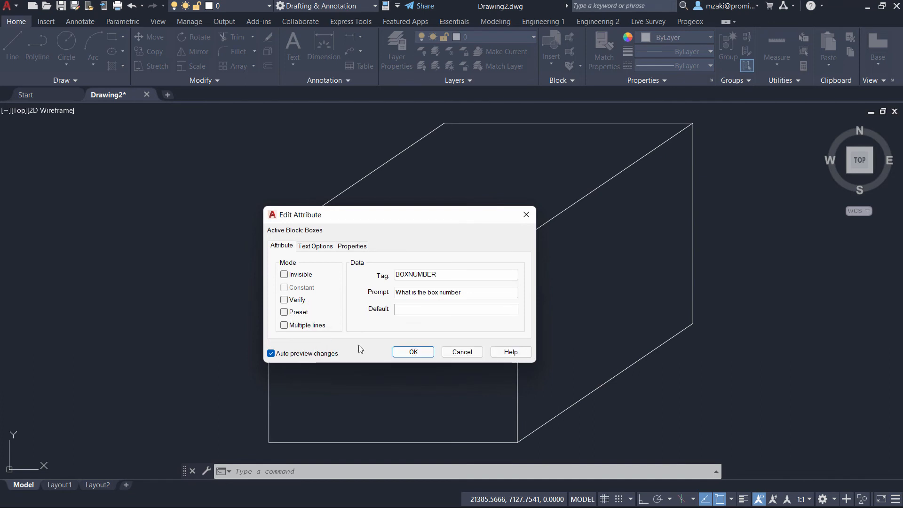
{"action": "left_click", "coordinate": [412, 352]}
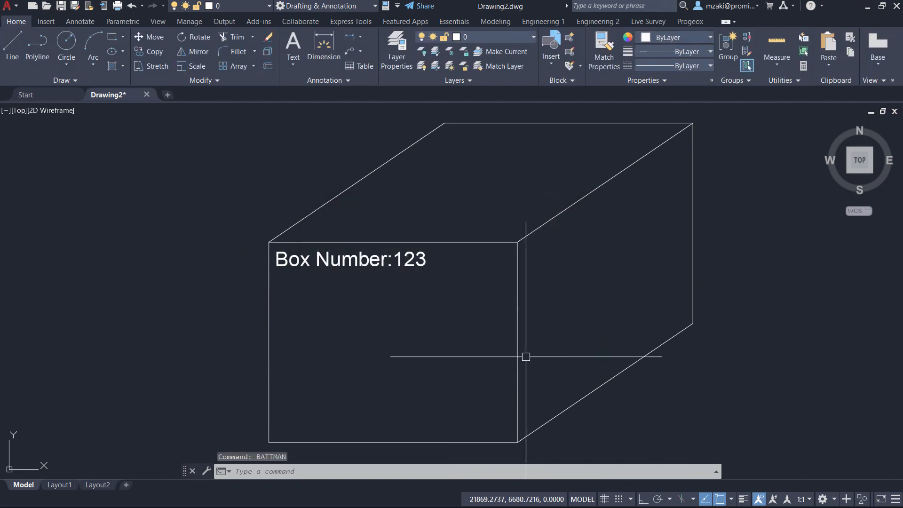